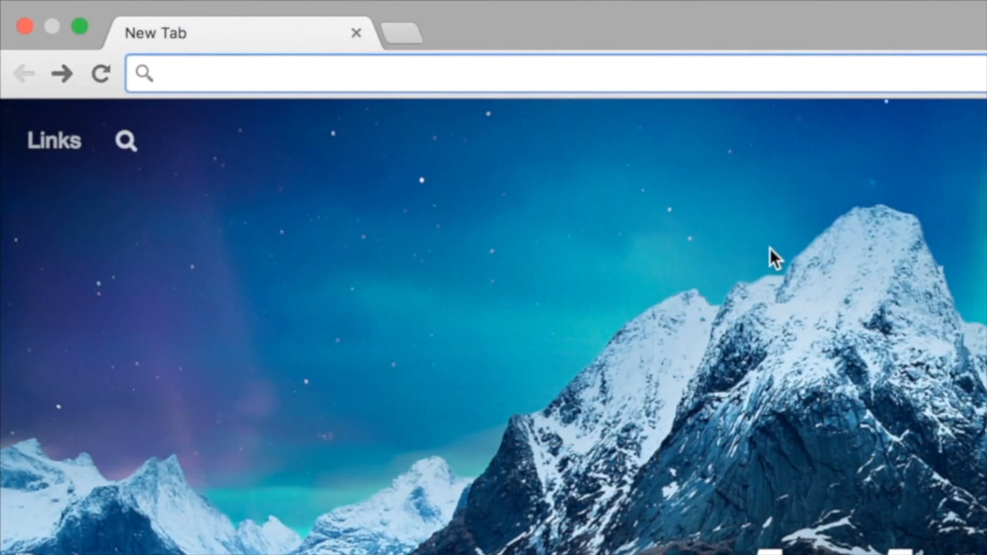
Step: Enter weeburg.com/login in the Chrome address bar
text(wee)
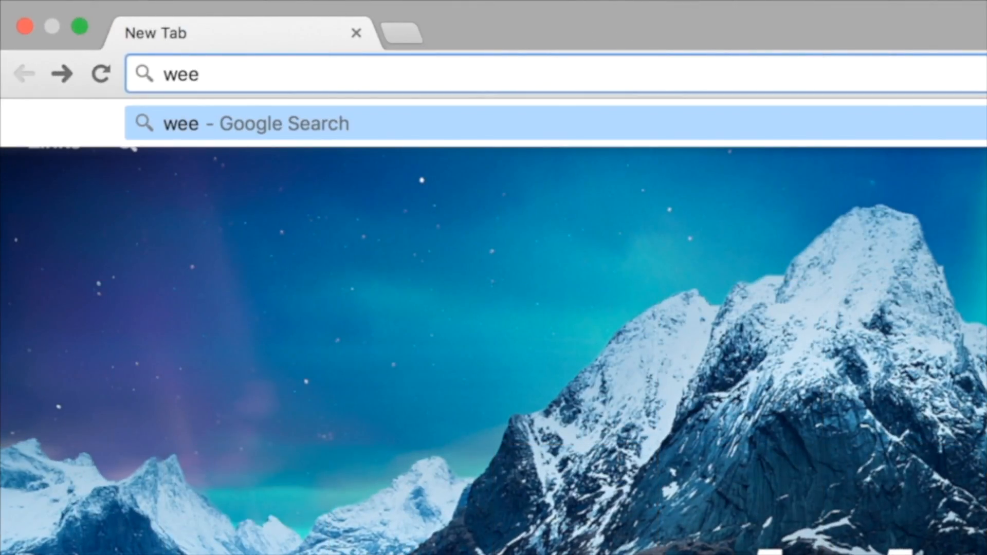
text(burg)
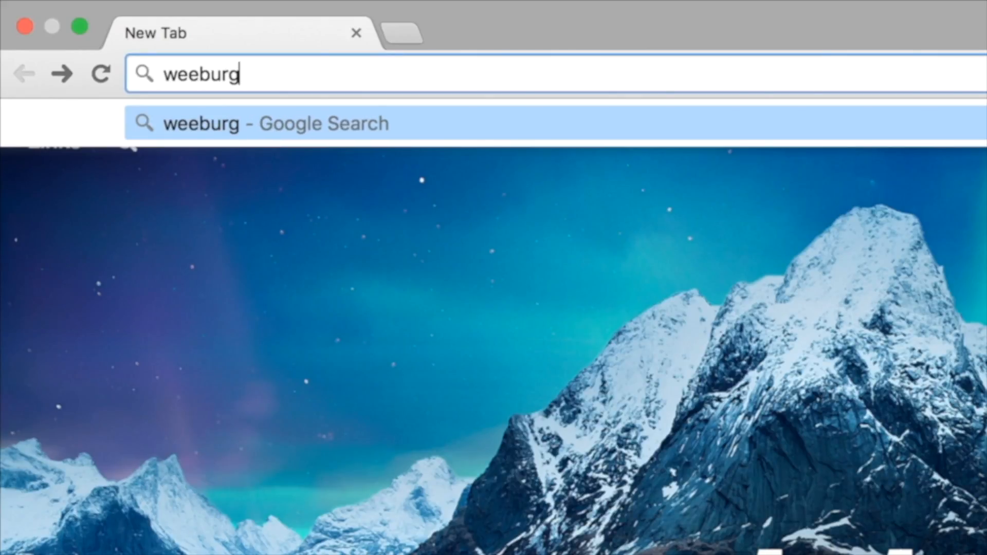
text(.com)
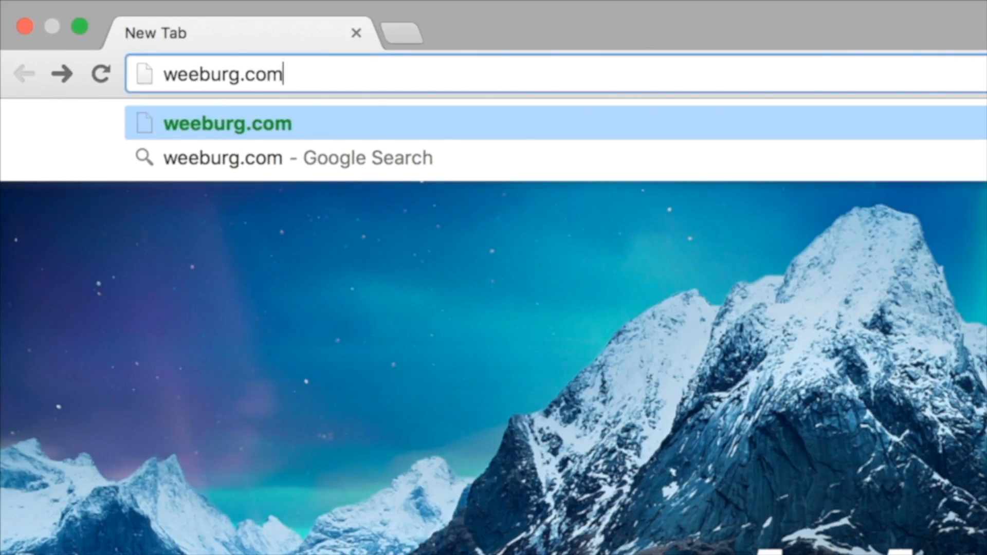
text(/)
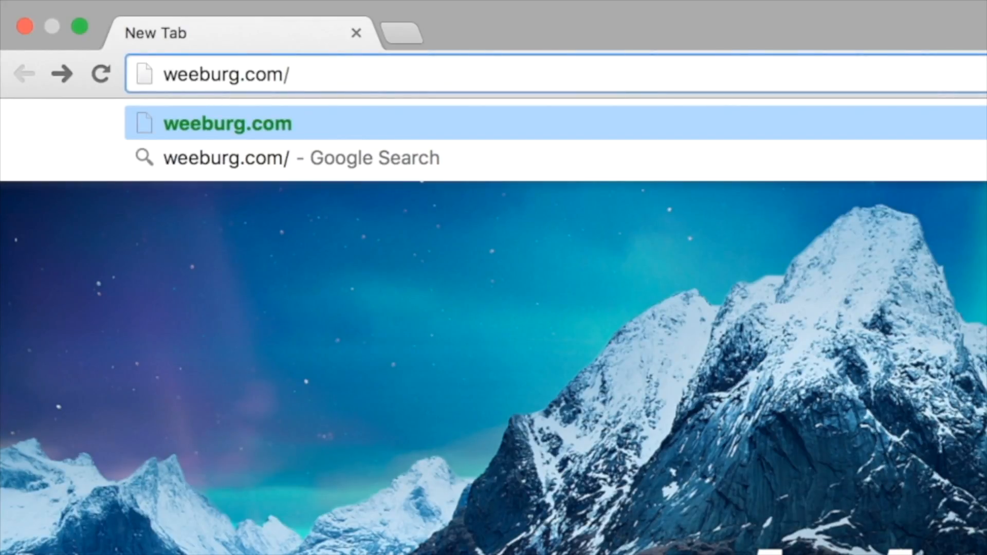
text(login)
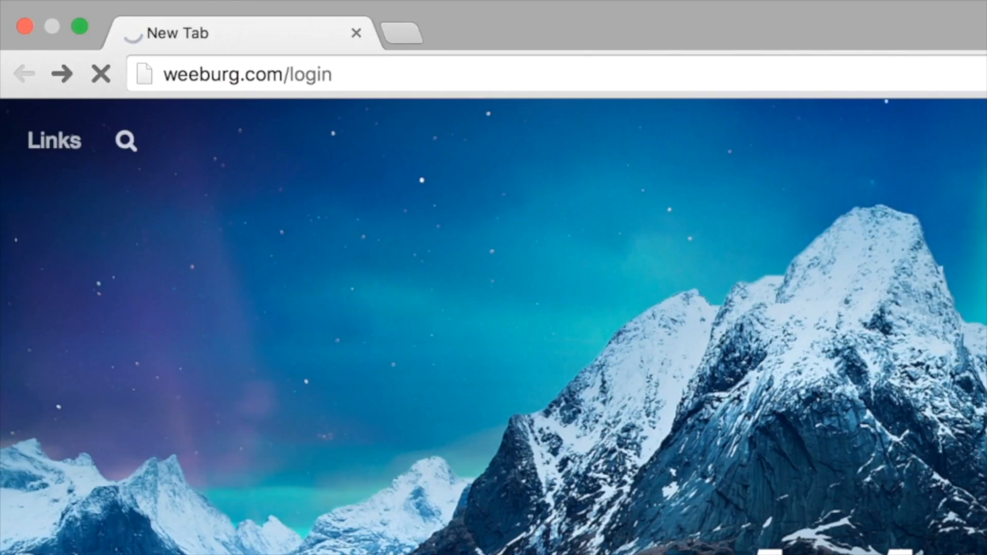
Step: Load the weeburg.com login page and go to its 'Lost your password?' form
key(Return)
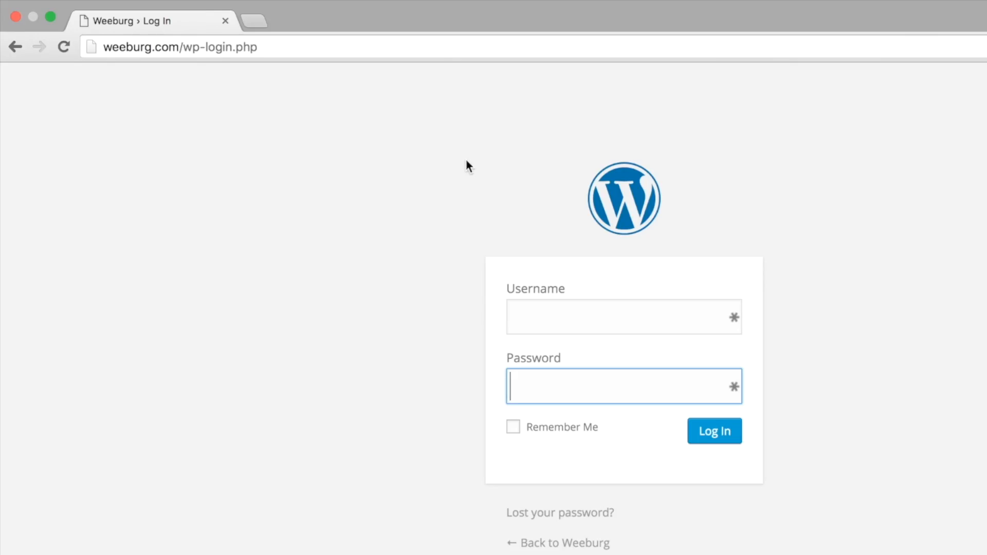
mouse_move(213, 60)
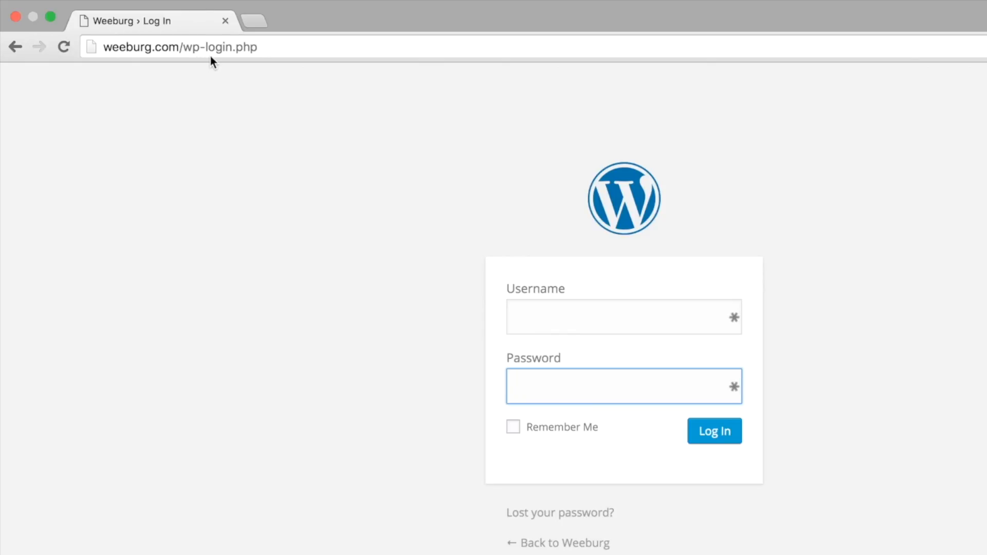
mouse_move(274, 51)
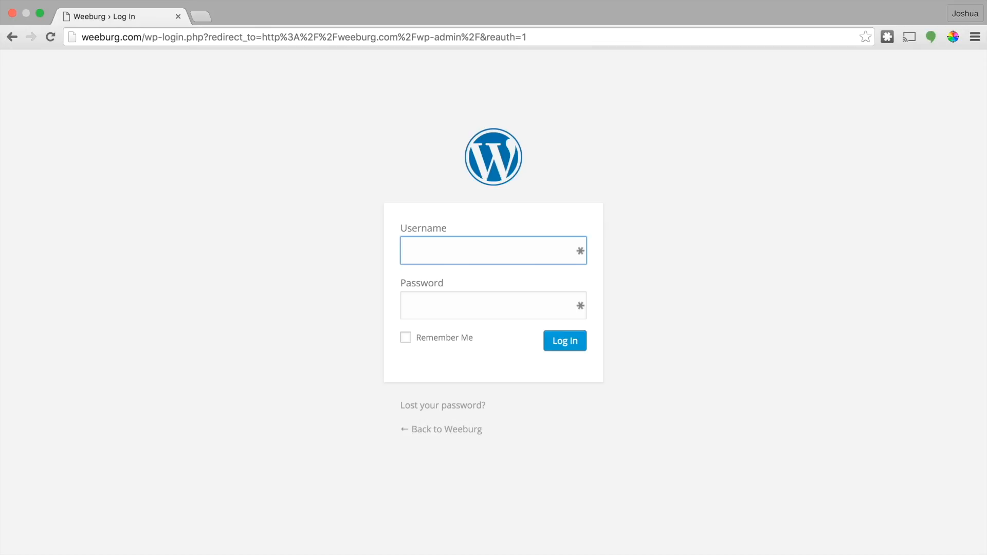
mouse_move(221, 56)
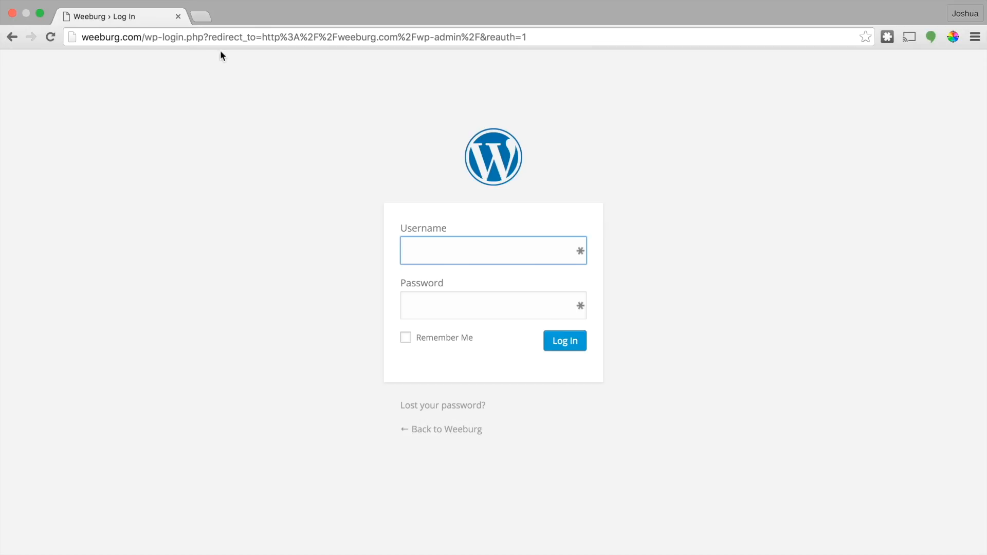
mouse_move(442, 409)
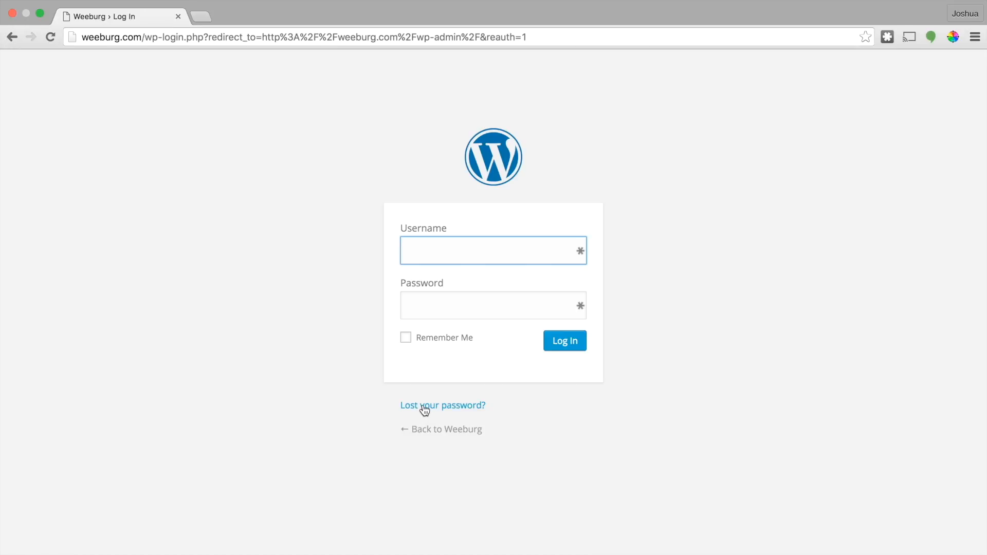
mouse_move(430, 412)
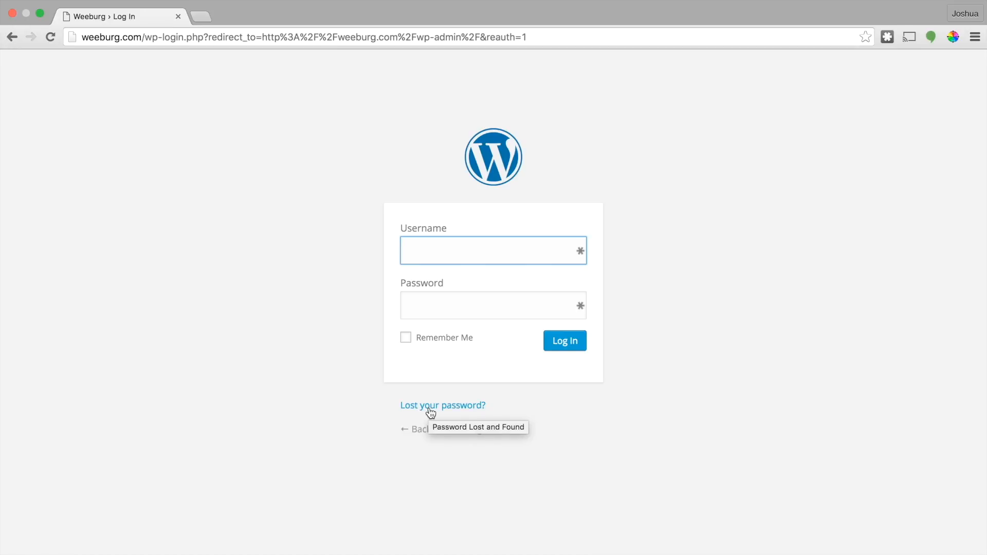
click(442, 405)
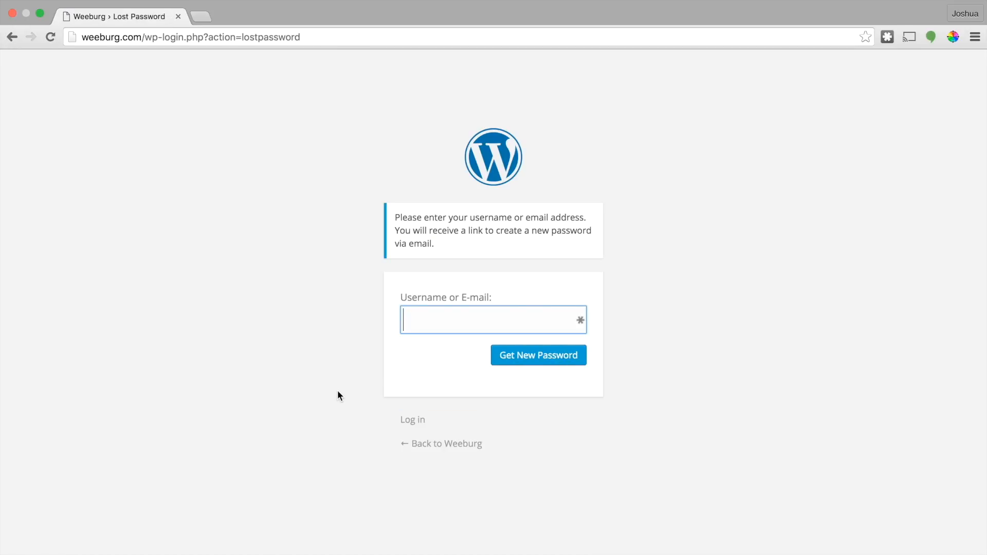